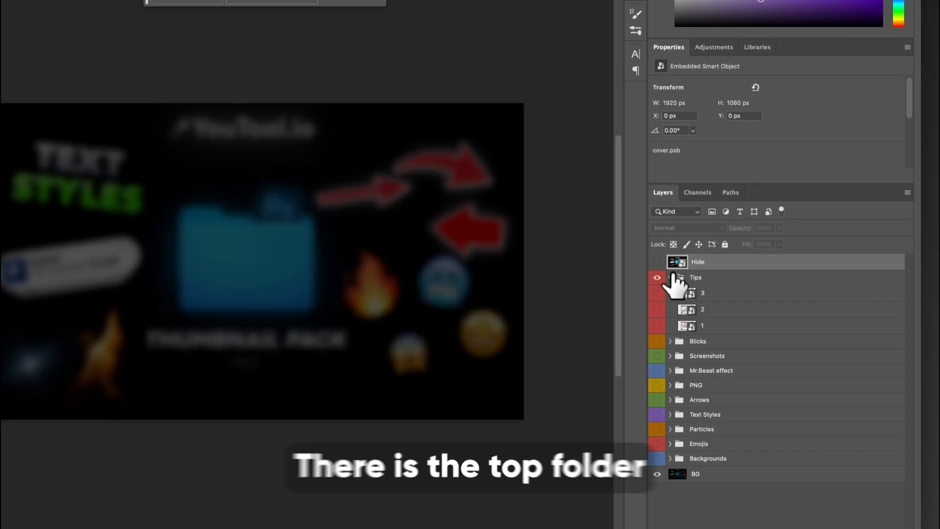
Show the Blicks light-flare folder, enable a flare overlay and select flare layer 7
left_click(670, 278)
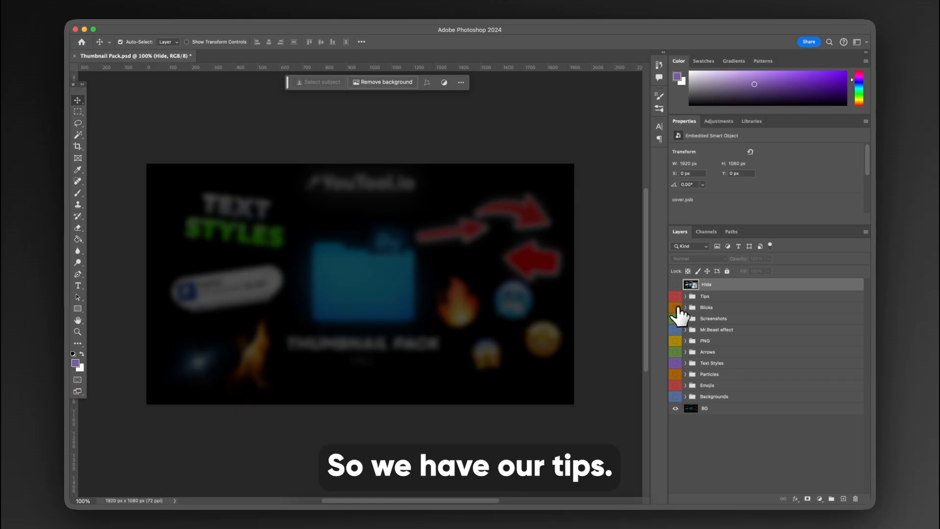
left_click(684, 307)
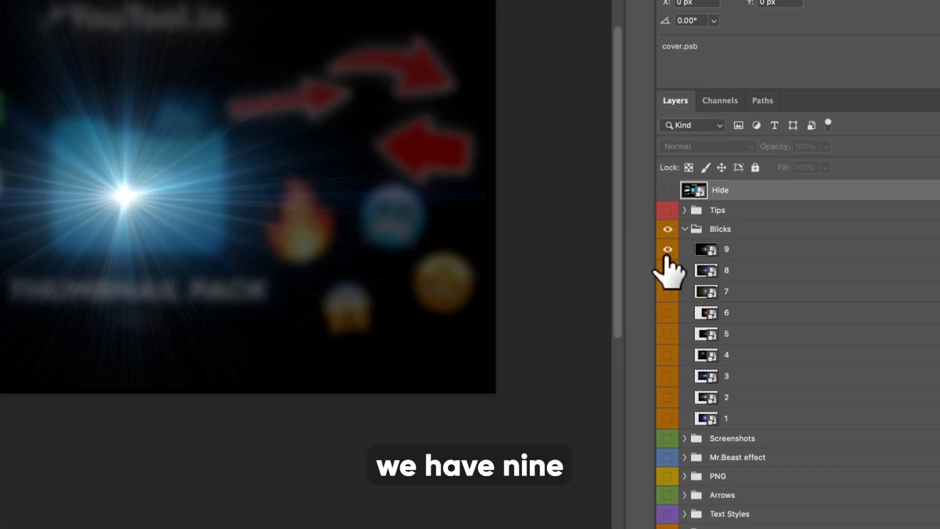
left_click(667, 249)
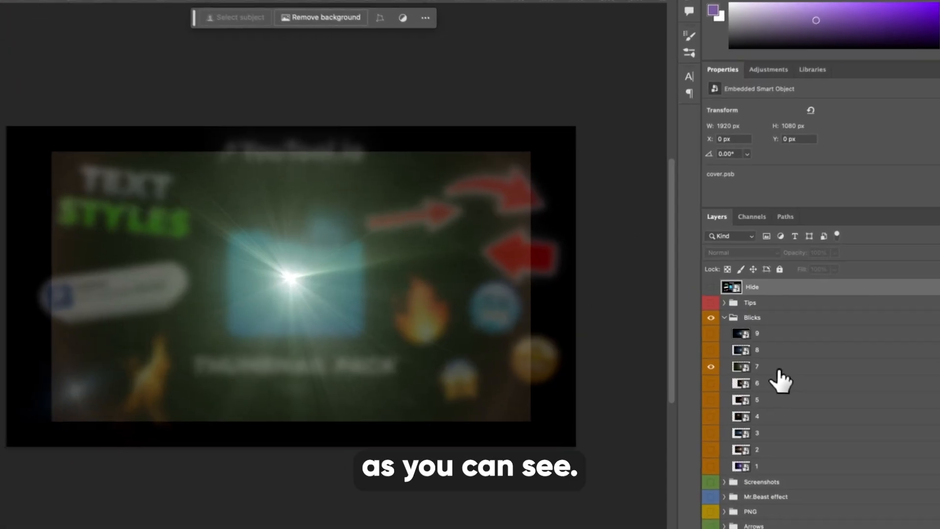
left_click(767, 366)
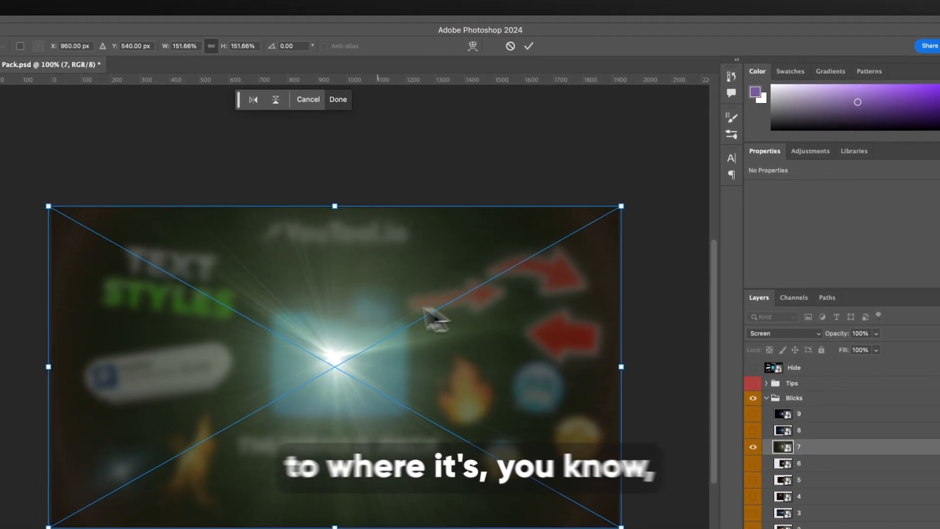
Confirm flare 7 at about 151%, add an S-curve Curves adjustment, then hide the flare again
left_click(338, 99)
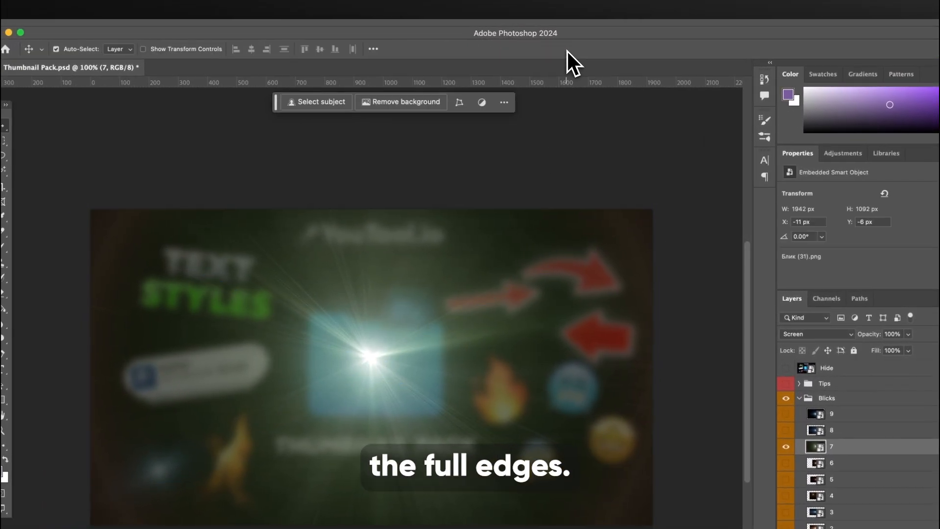
left_click(174, 50)
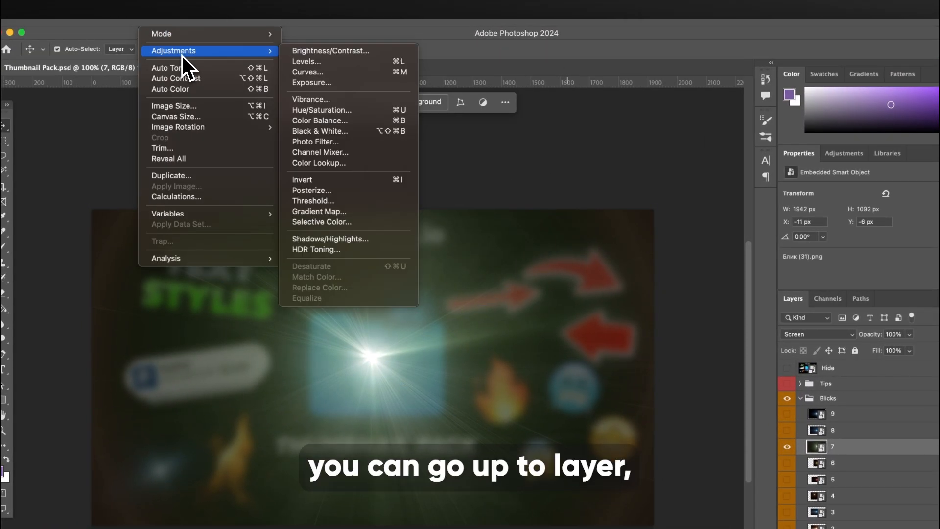
left_click(307, 71)
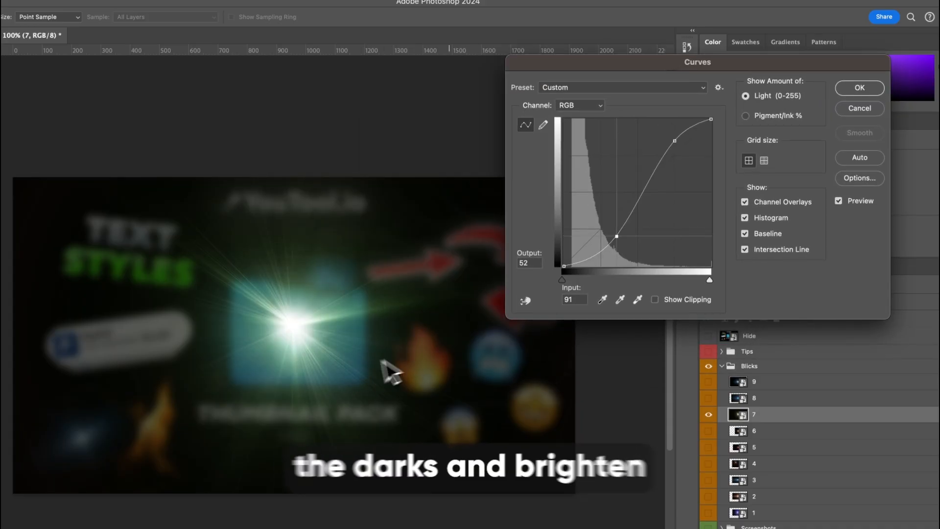
left_click(858, 87)
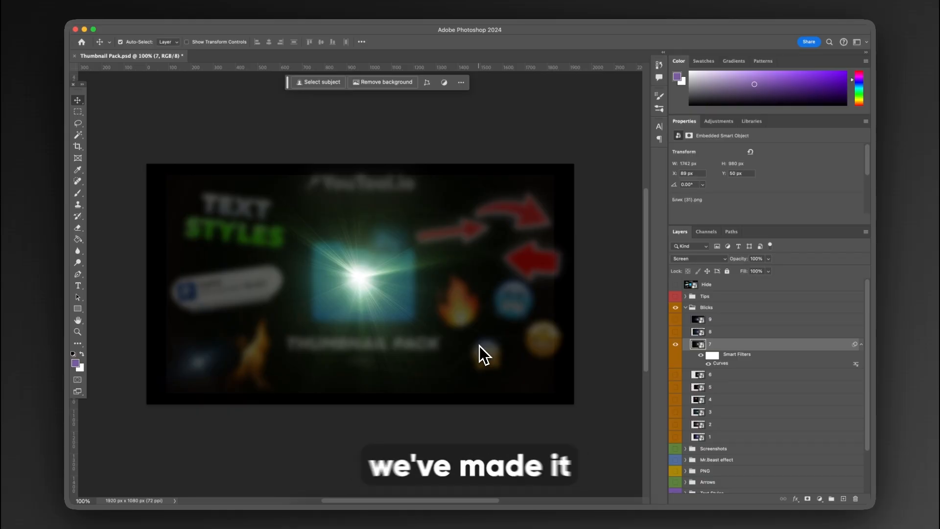
left_click(686, 306)
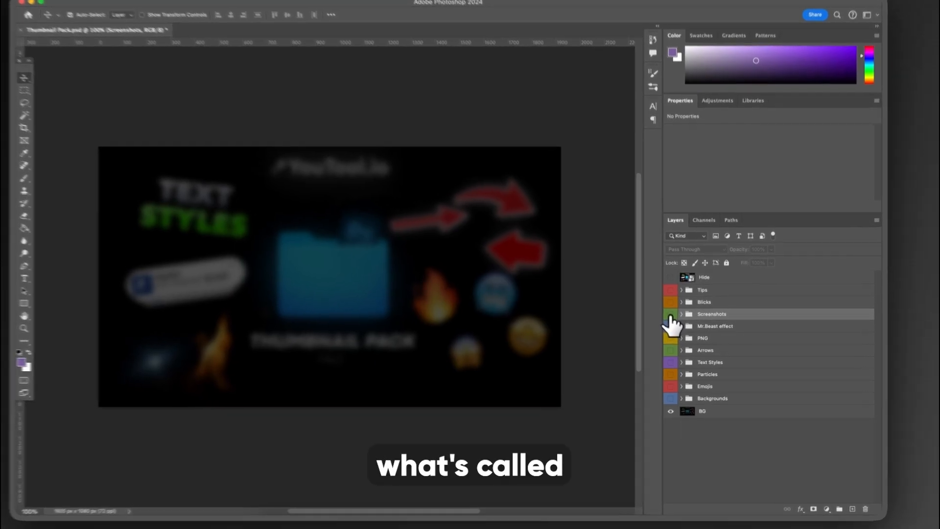
left_click(671, 314)
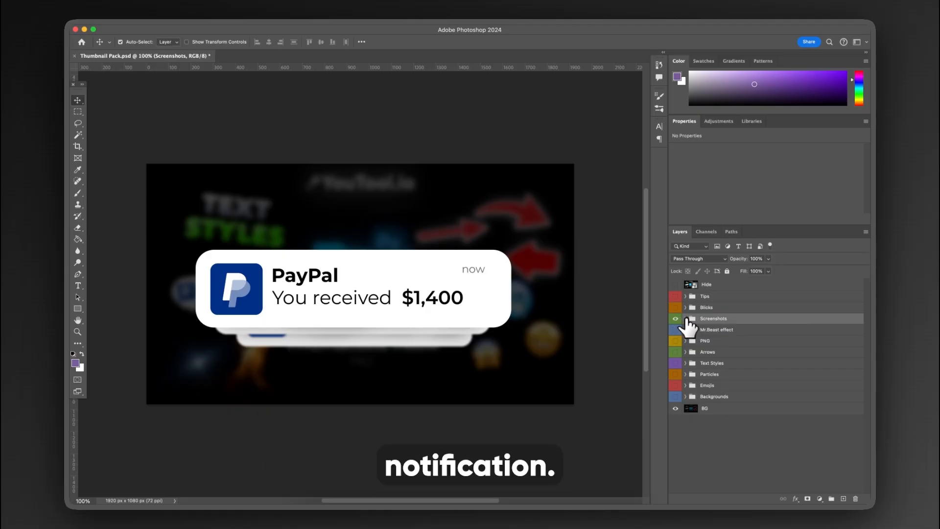
left_click(685, 318)
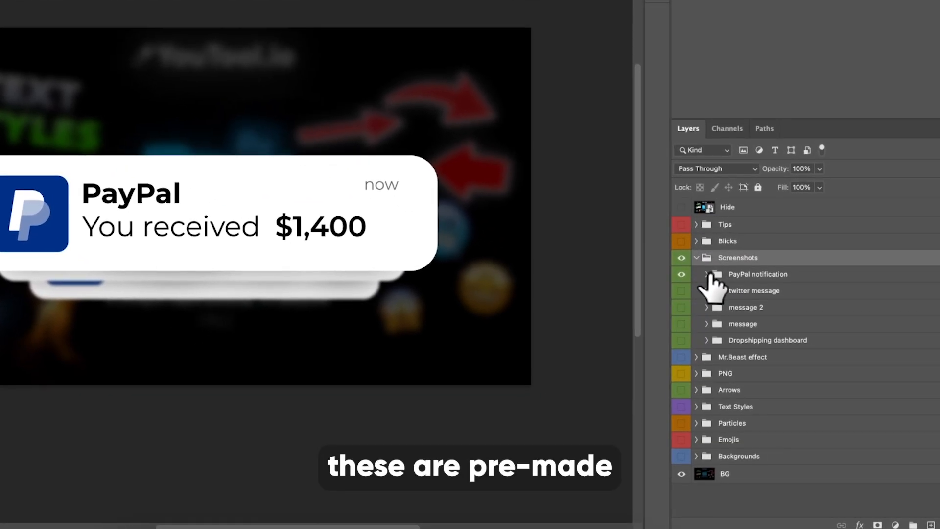
left_click(707, 274)
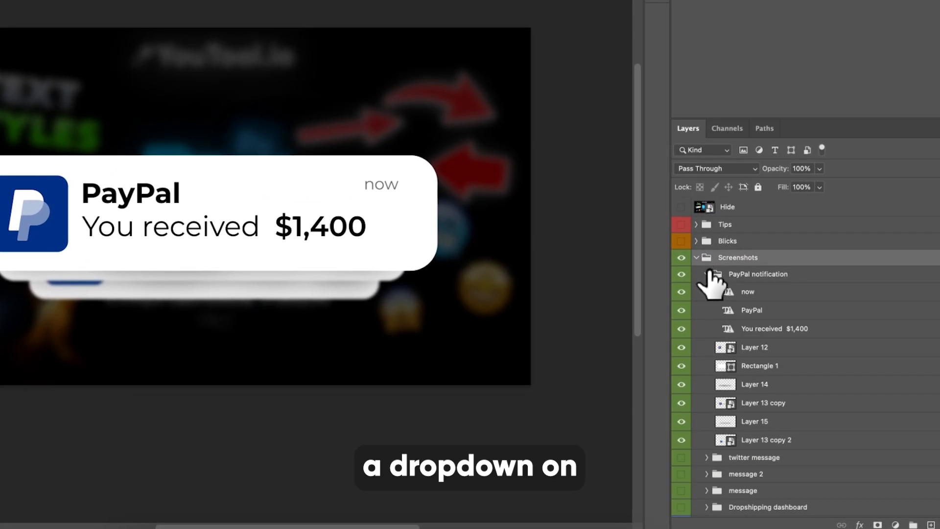
left_click(706, 274)
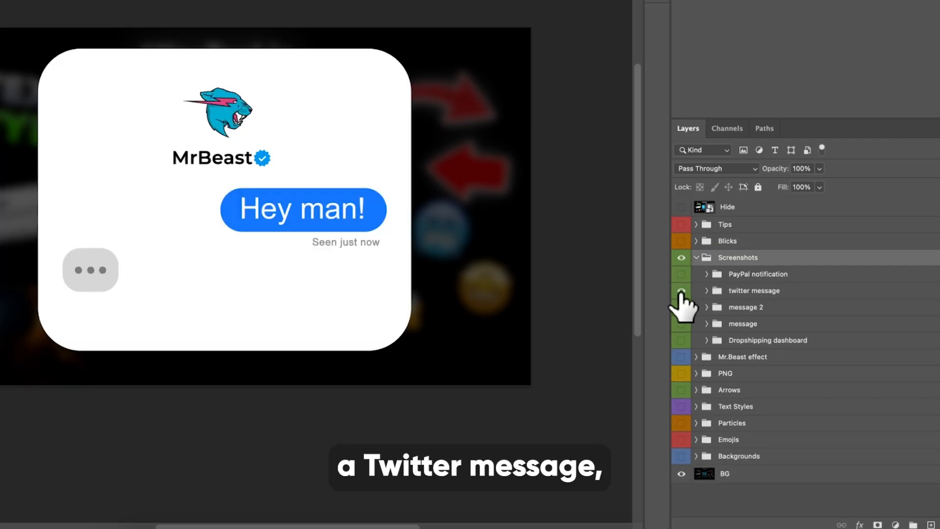
left_click(681, 290)
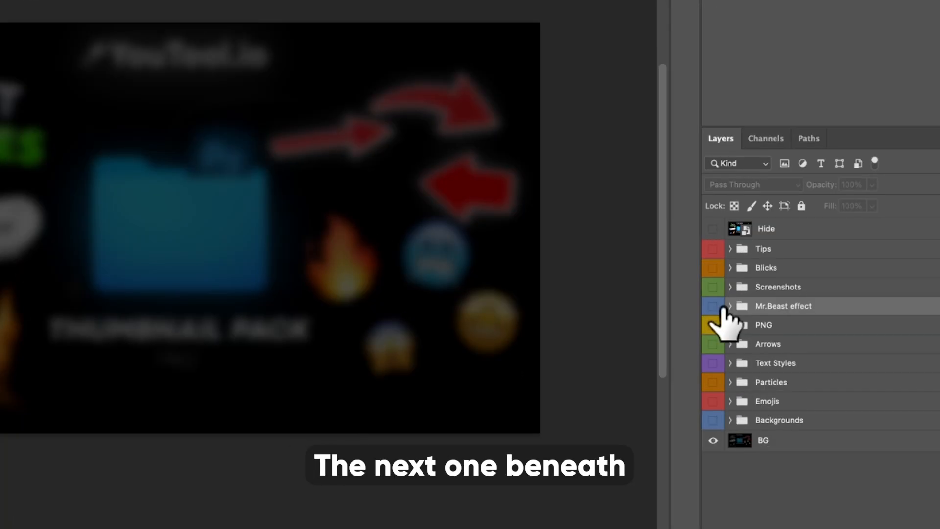
Show and expand the Mr.Beast portrait-effect folder, select Layer 36 and bring up the Filter menu
left_click(713, 307)
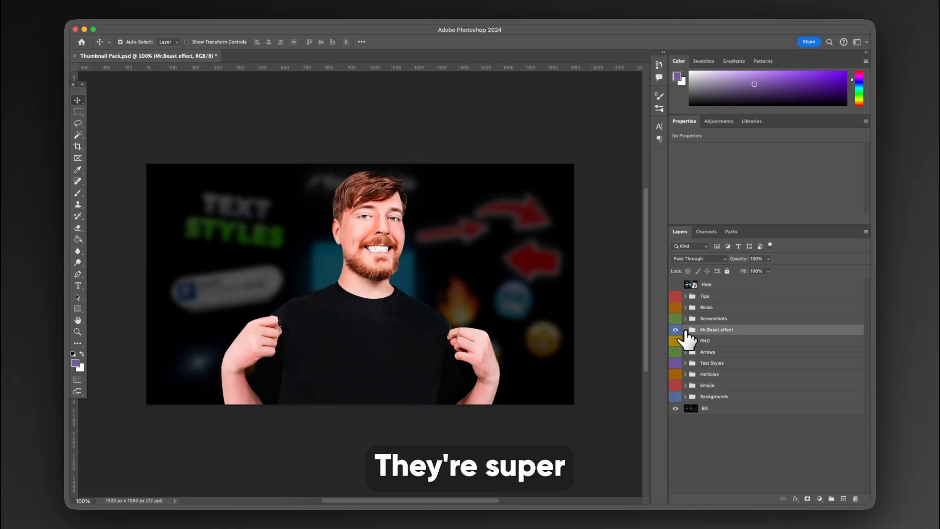
left_click(686, 329)
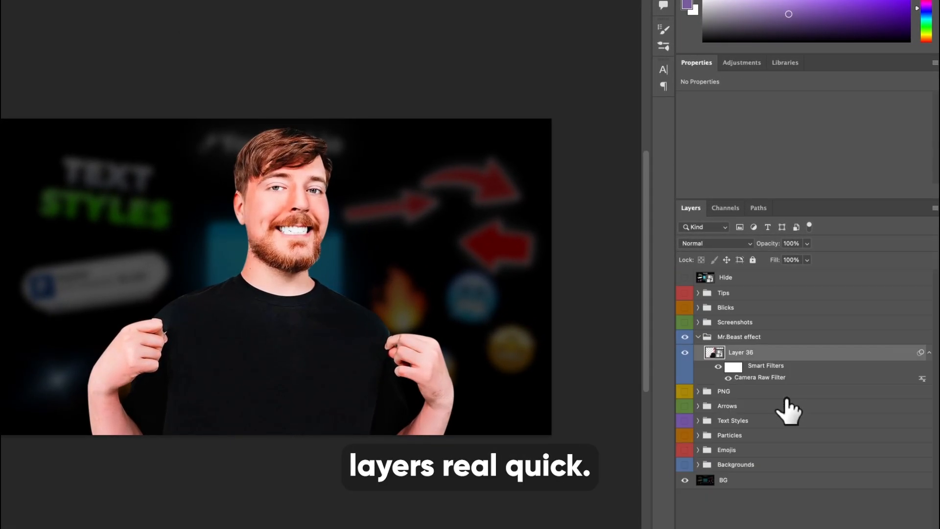
left_click(741, 351)
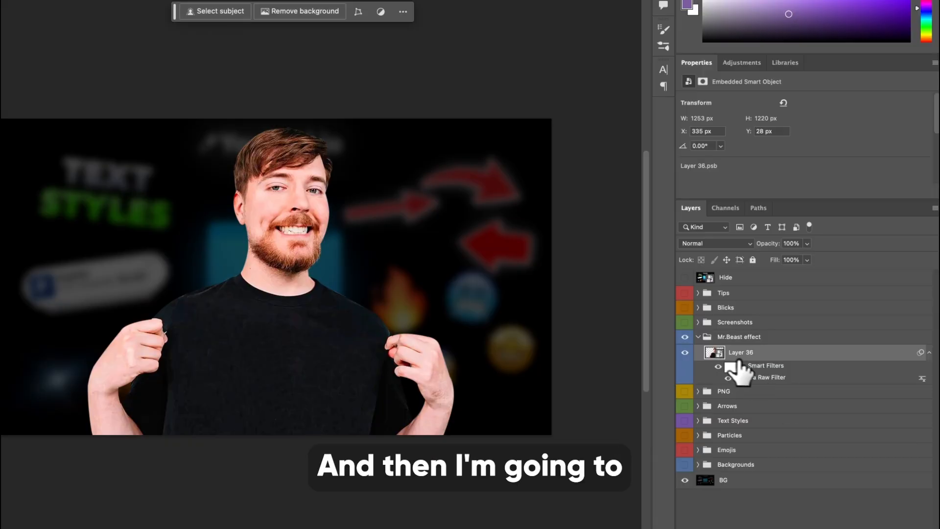
left_click(282, 17)
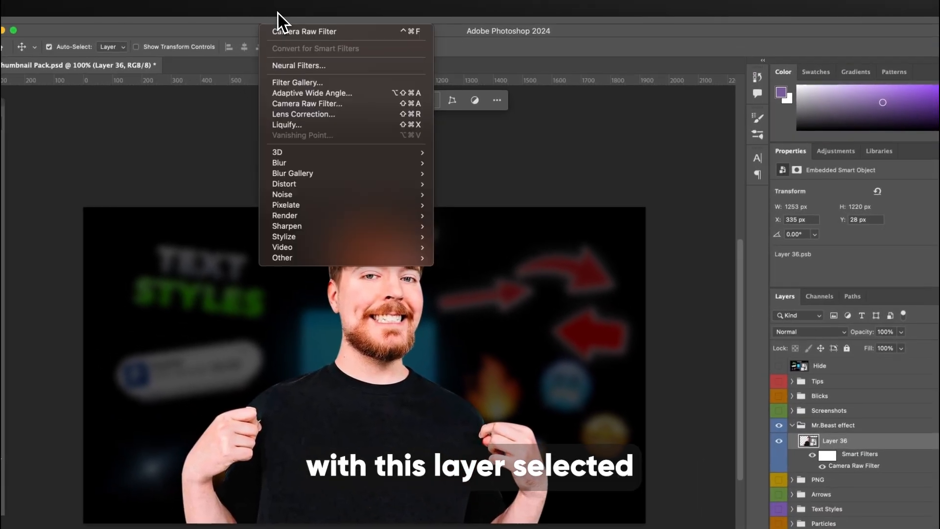
mouse_move(302, 68)
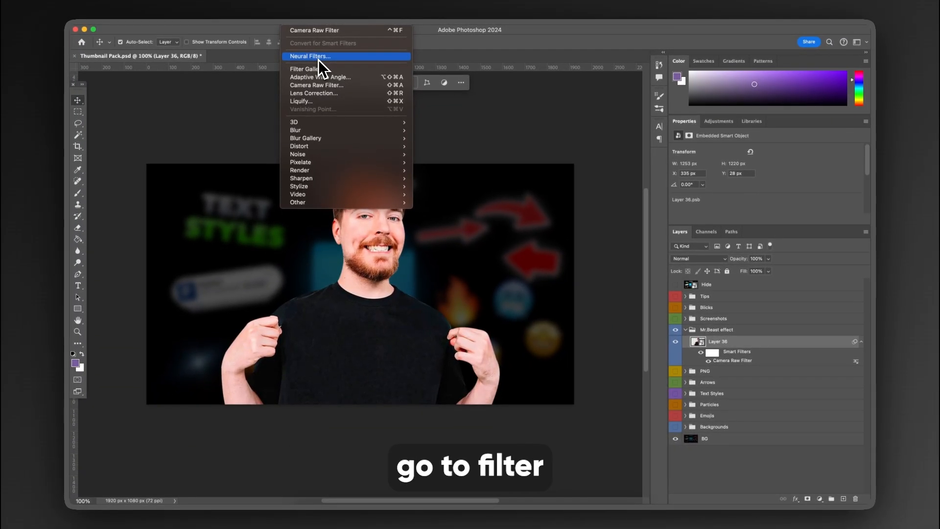
Try skin smoothing and a smart-portrait adjustment in Neural Filters, then cancel without applying
left_click(310, 55)
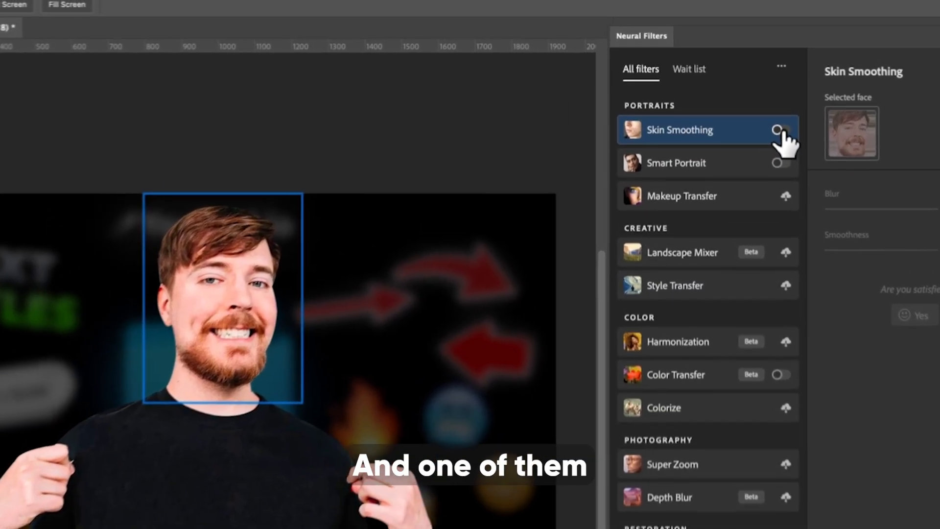
left_click(777, 131)
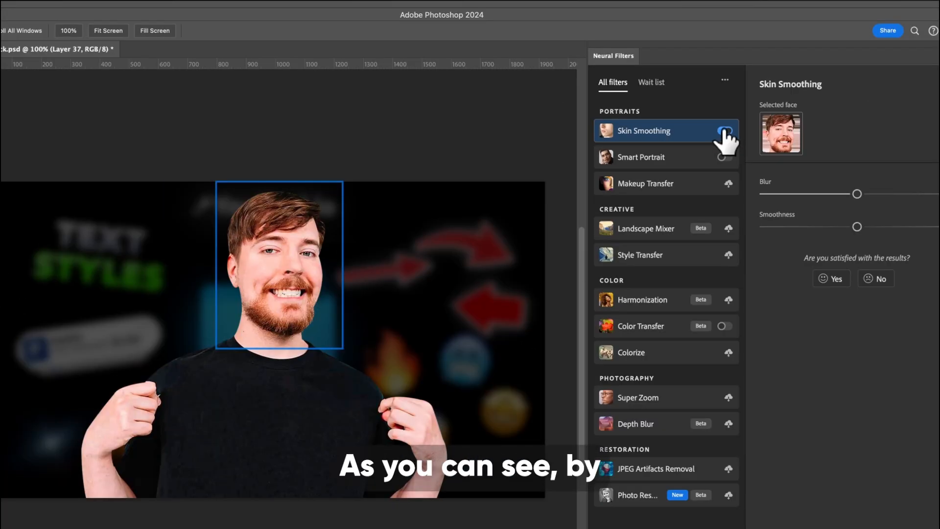
left_click(725, 131)
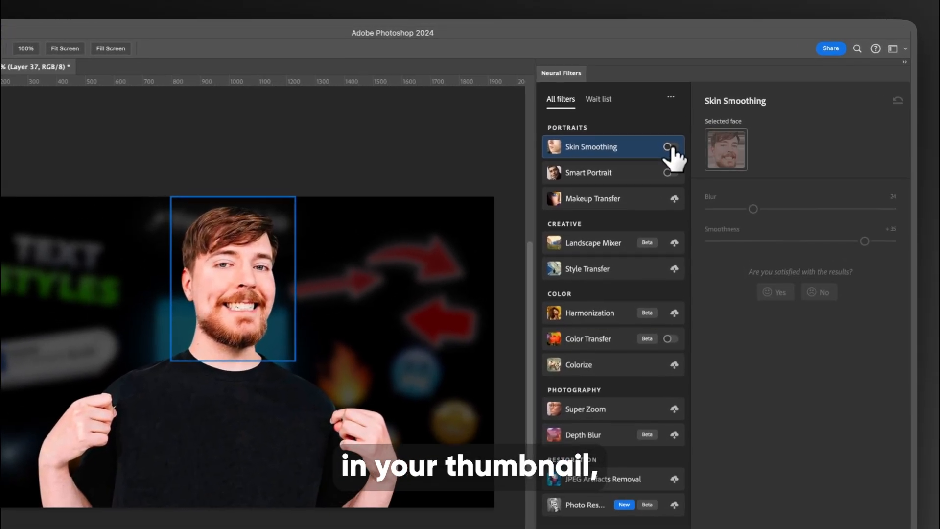
left_click(668, 175)
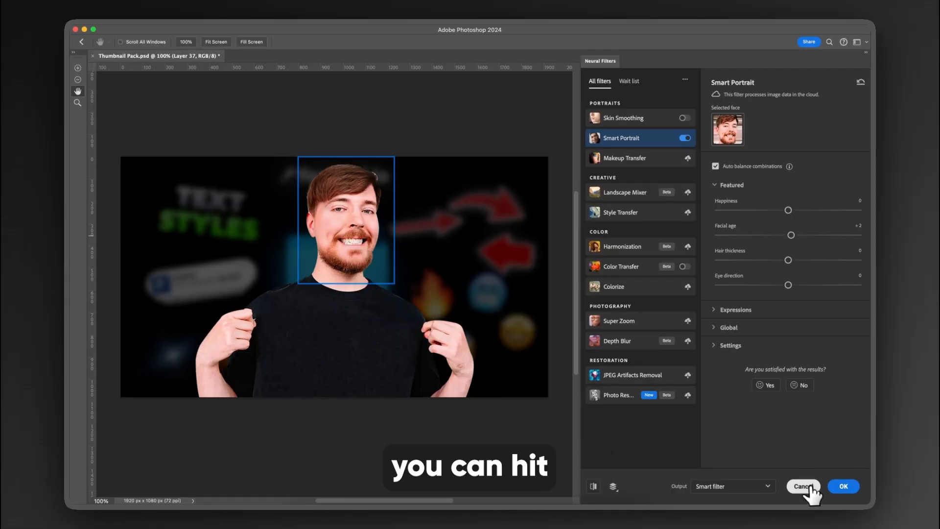
left_click(803, 486)
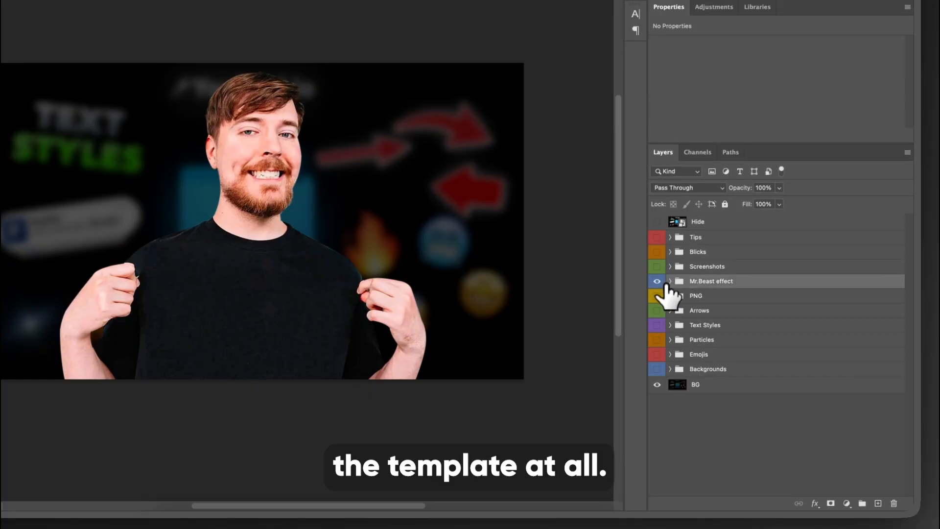
Hide the portrait group, show the PNG group, peek into Money and preview a car from Cars
left_click(656, 282)
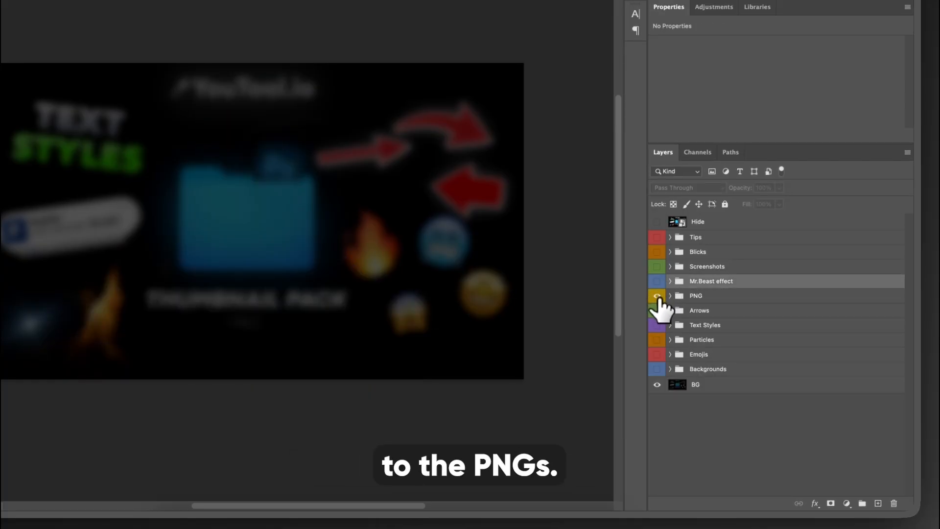
left_click(669, 296)
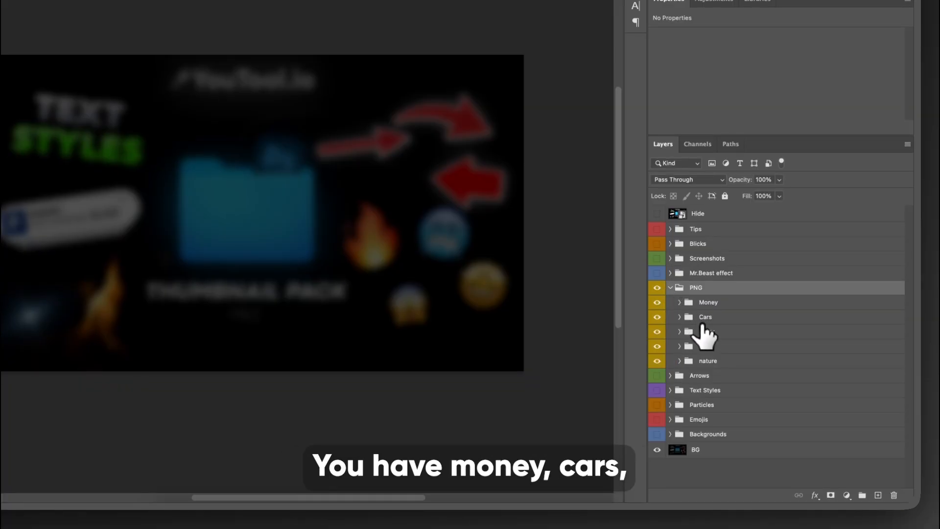
left_click(680, 302)
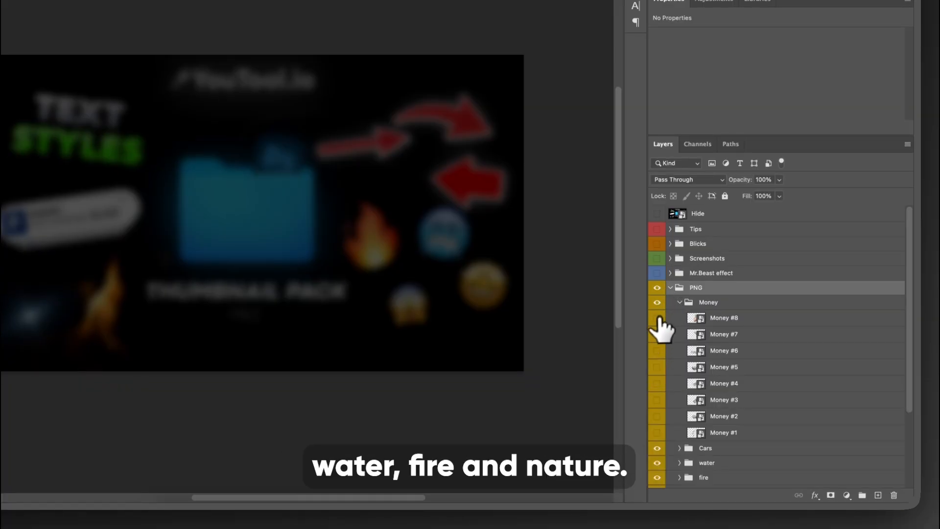
mouse_move(660, 375)
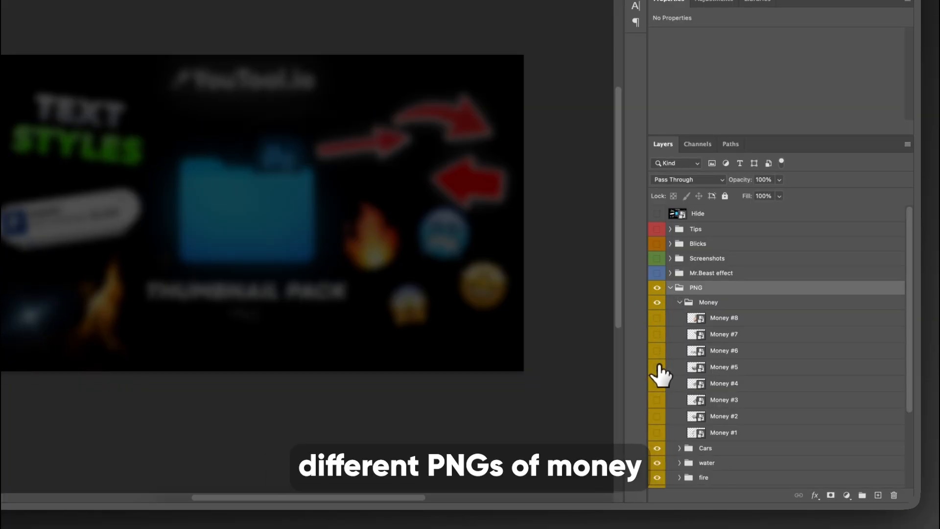
left_click(680, 302)
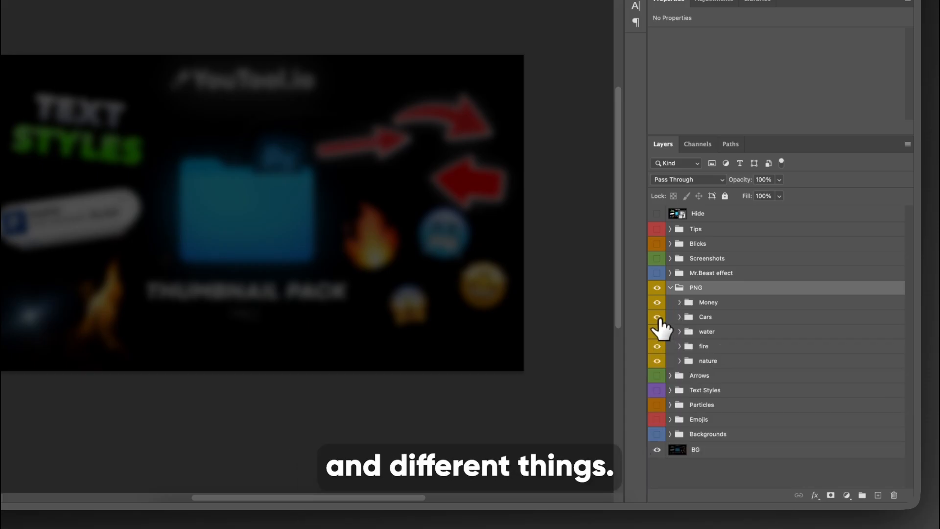
left_click(657, 316)
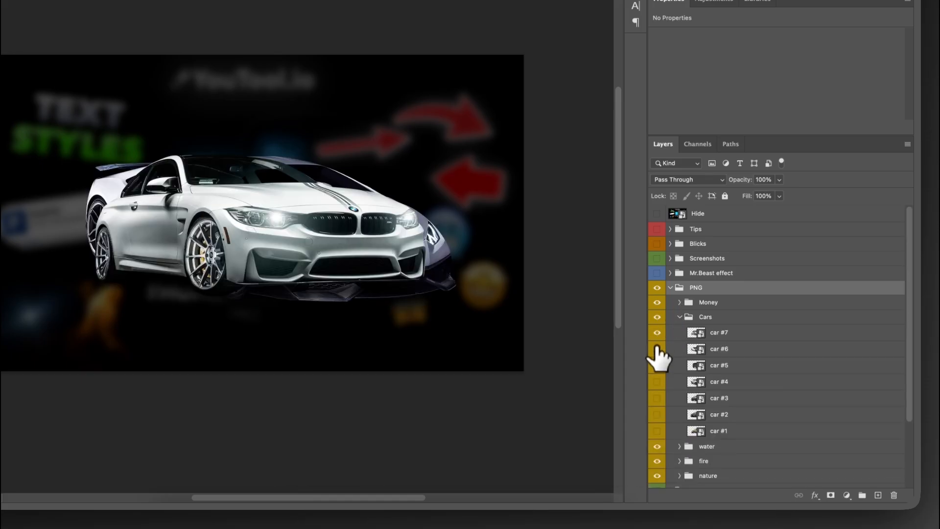
left_click(656, 332)
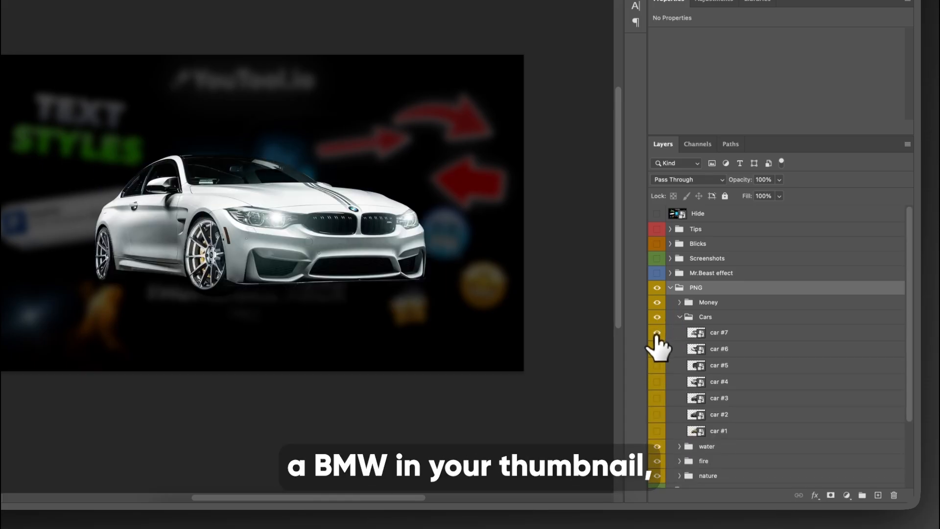
left_click(657, 317)
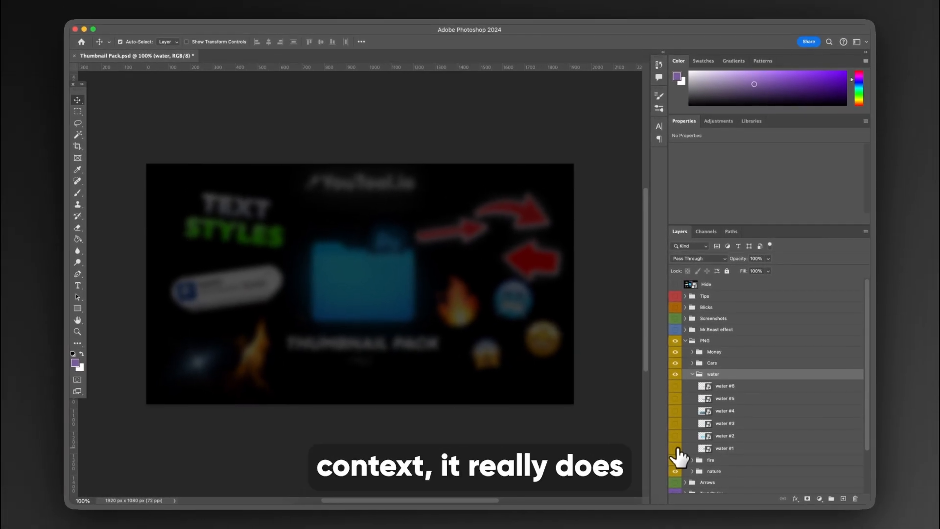
Preview fire flames and a sand strip from the fire and nature folders, hide them and show Arrows
left_click(693, 374)
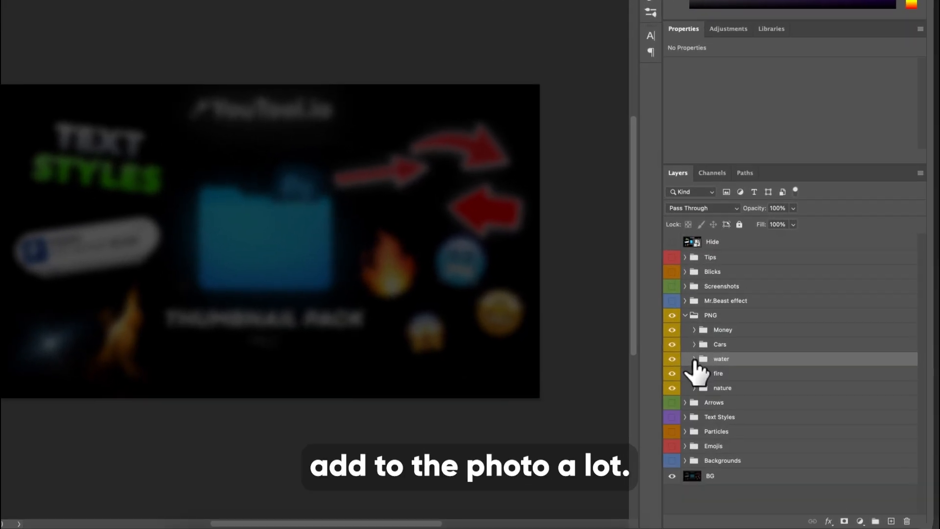
left_click(685, 373)
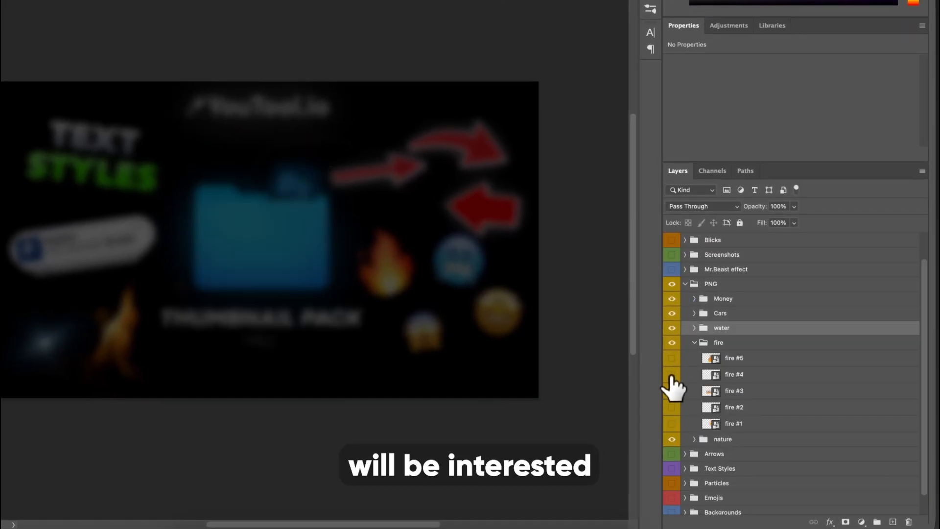
left_click(672, 391)
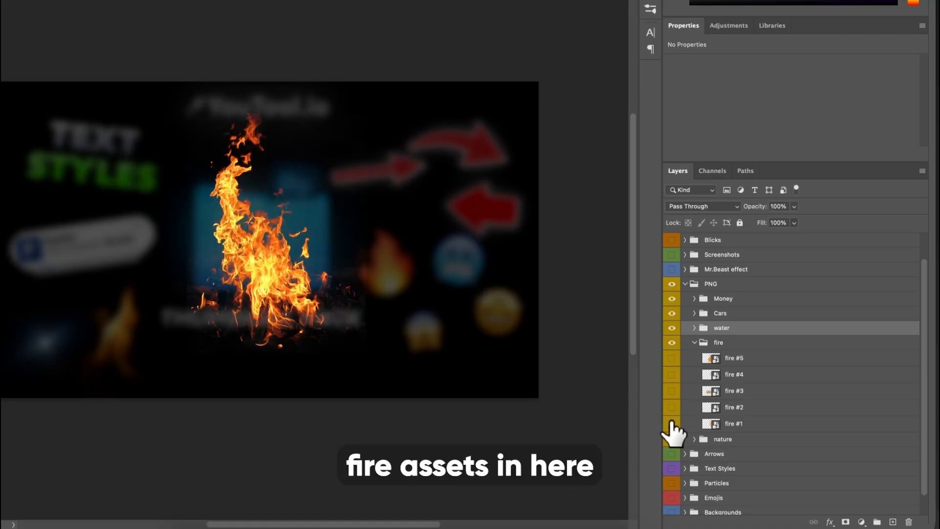
left_click(694, 342)
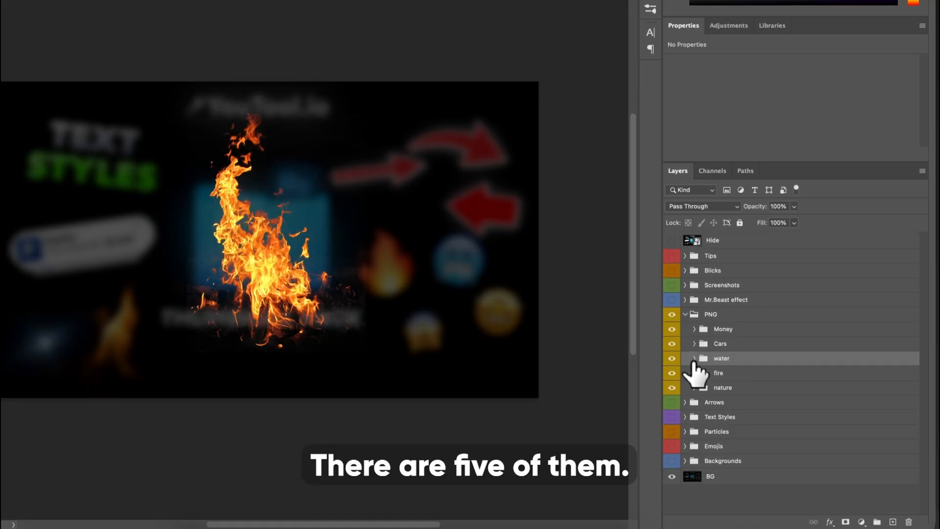
left_click(693, 387)
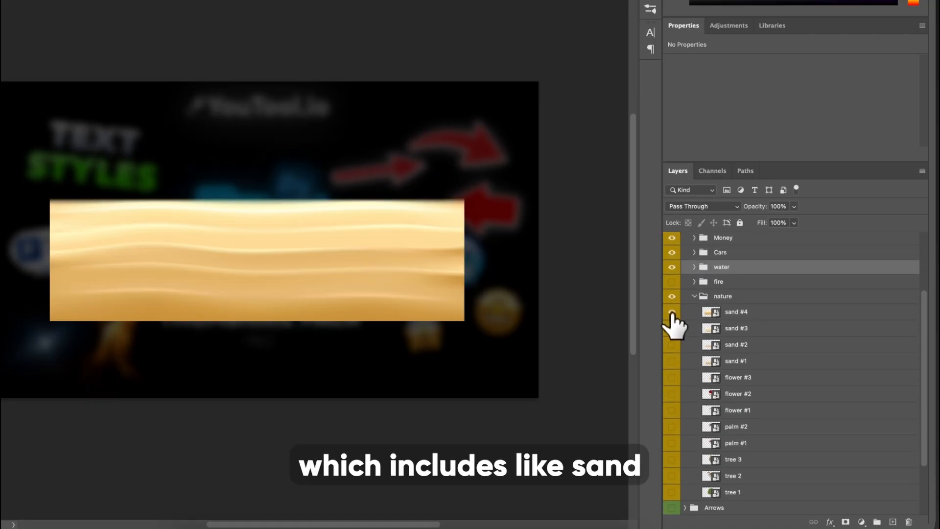
left_click(672, 377)
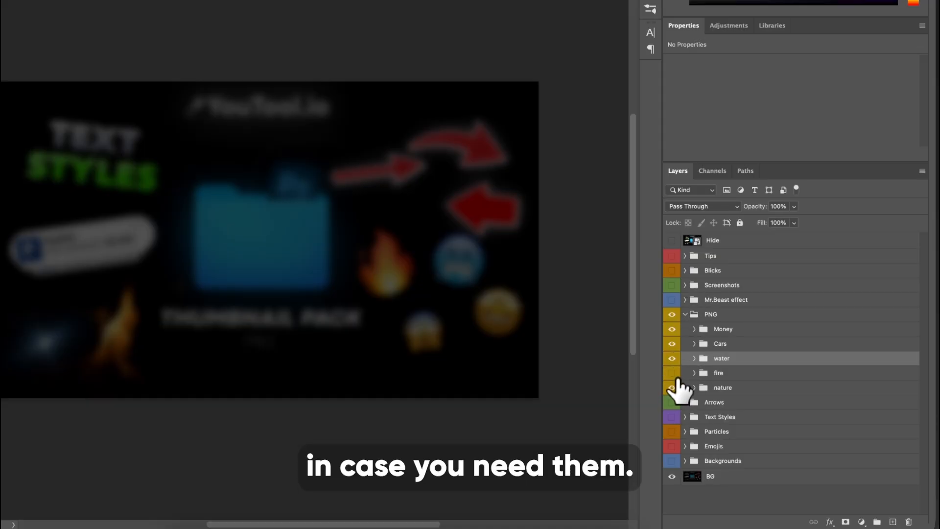
left_click(685, 315)
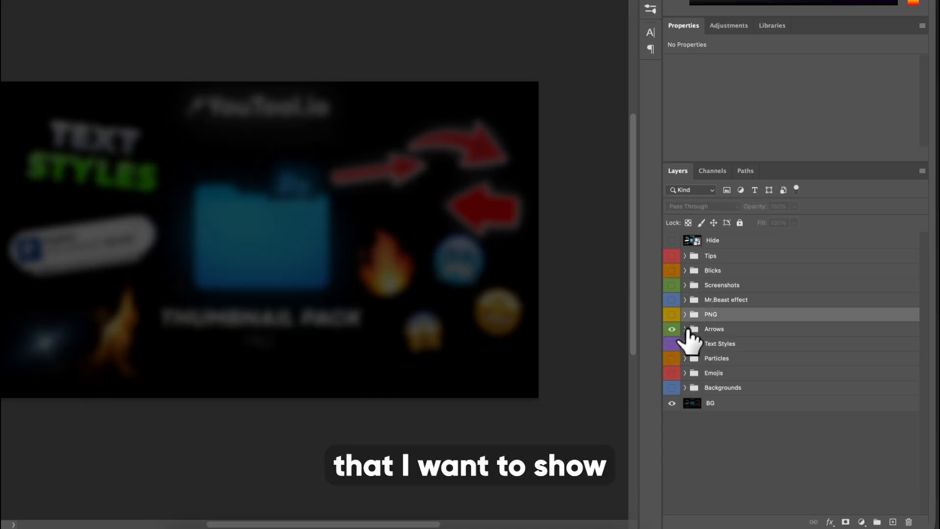
Expand the Arrows group showing all seven red arrows and bring up options for Arrow #7
left_click(685, 329)
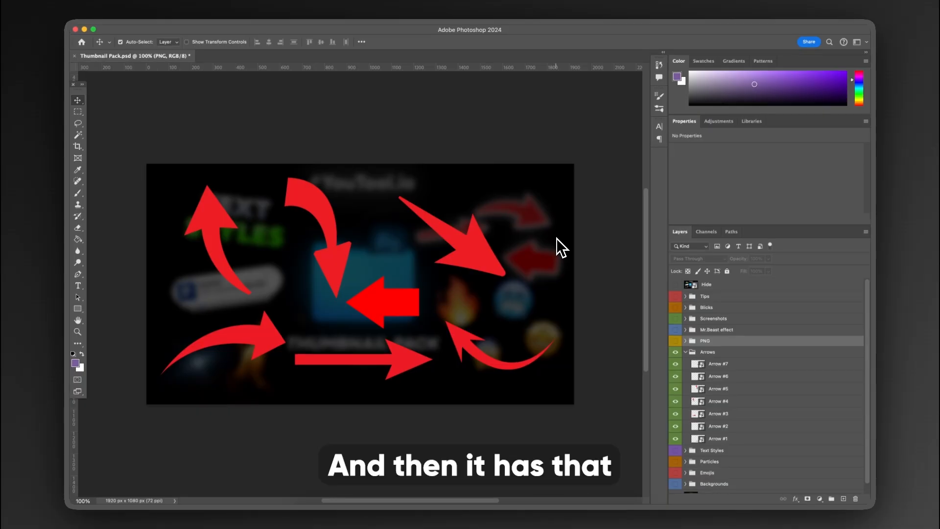
mouse_move(593, 245)
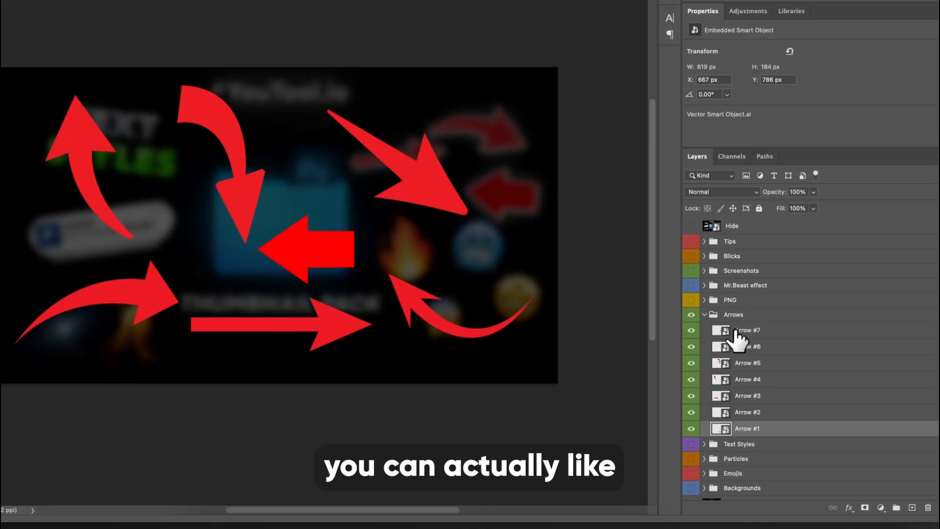
right_click(746, 330)
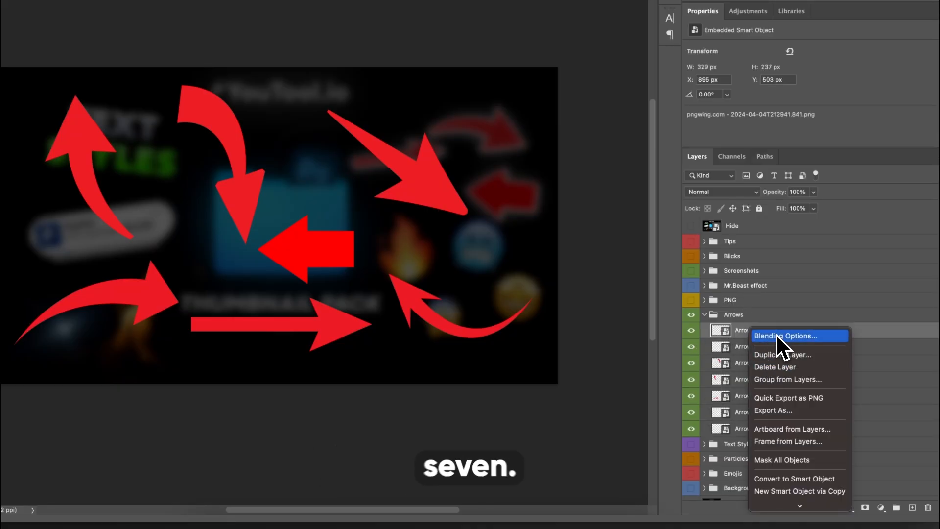
Style Arrow #7 with a drop shadow, purple colour overlay and white stroke, and confirm
left_click(785, 336)
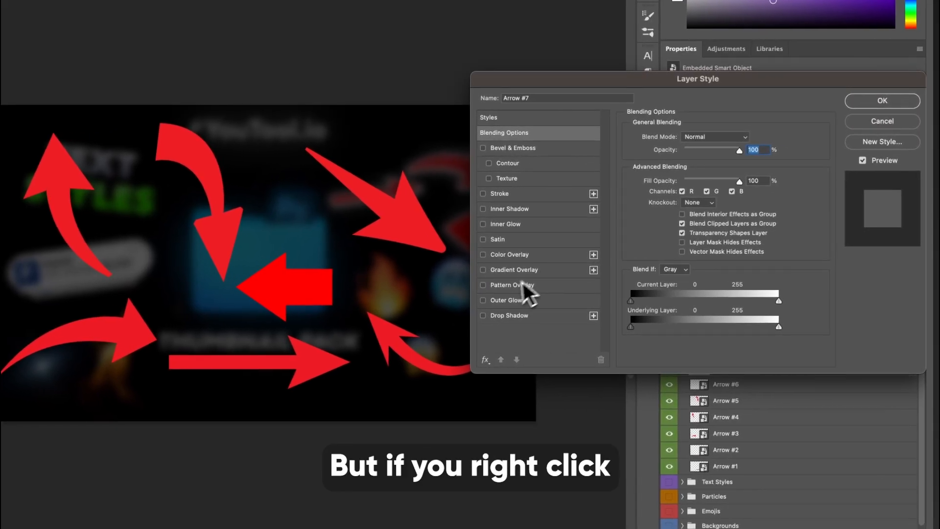
left_click(483, 315)
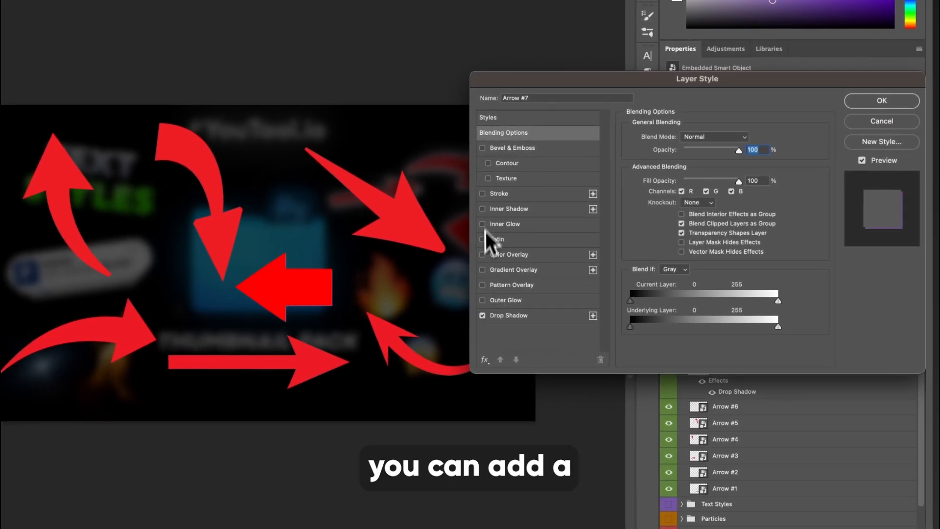
left_click(483, 255)
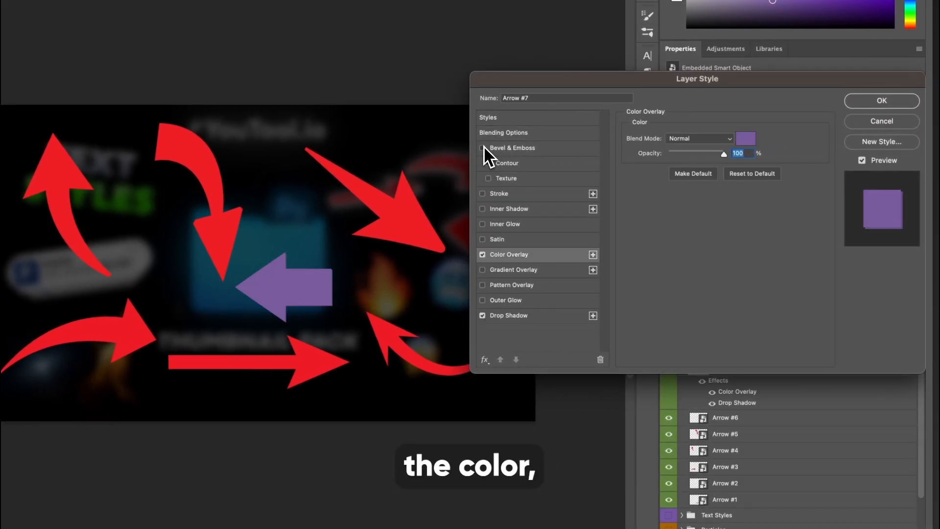
left_click(483, 193)
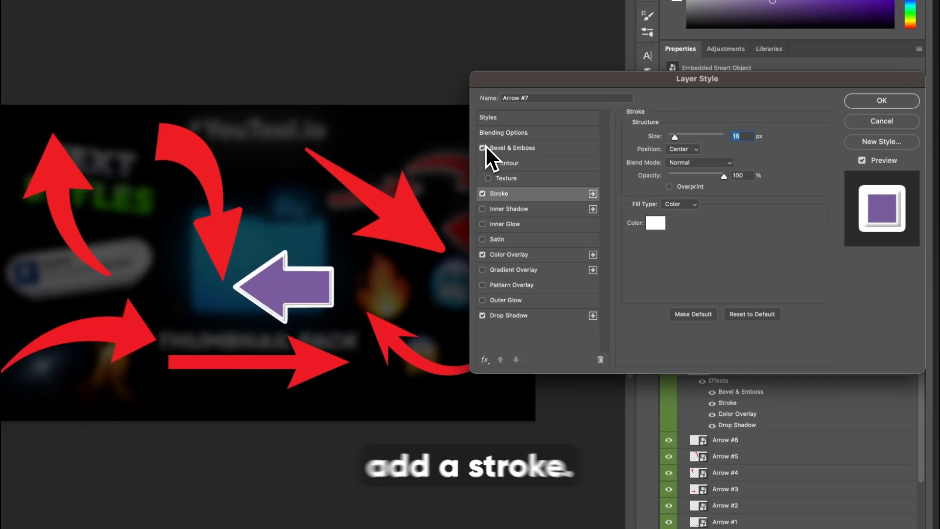
left_click(482, 148)
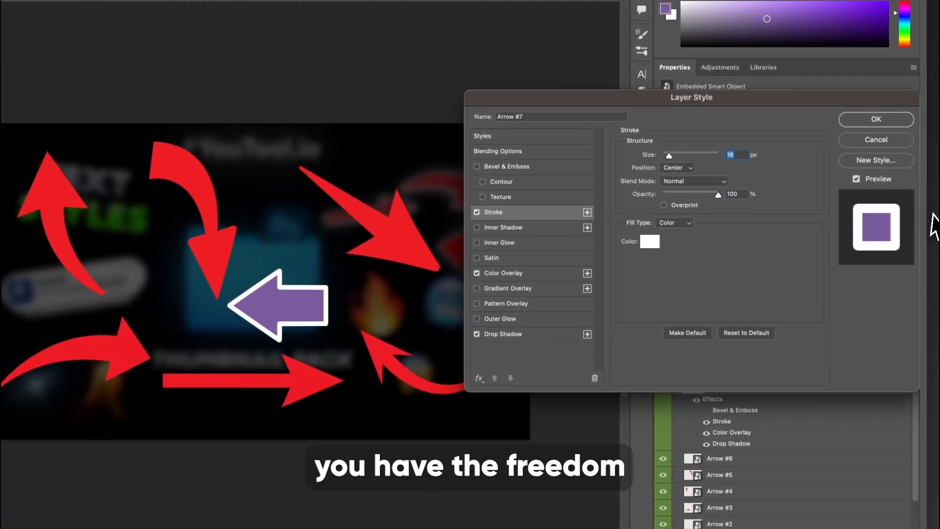
left_click(874, 119)
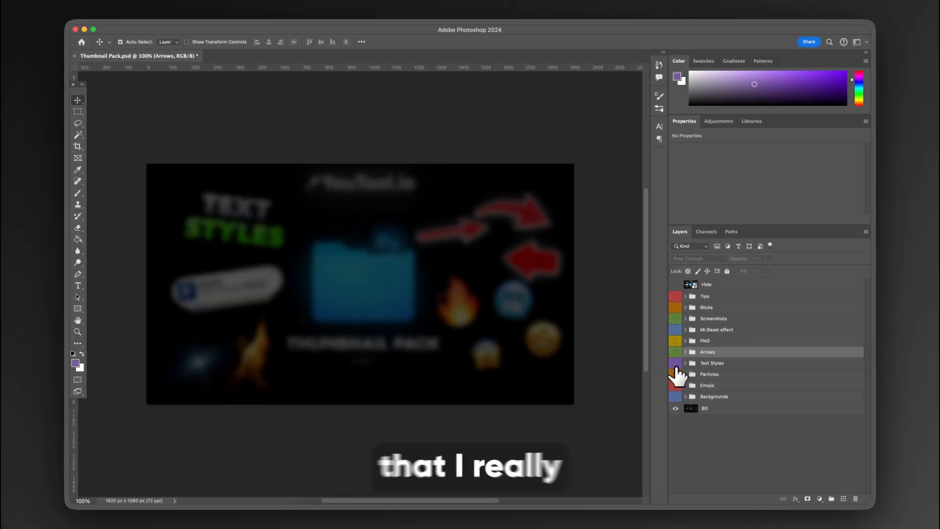
Show Text Styles, retype the #2 STYLE title as TESTING in Bebas Neue, then hide the group
left_click(675, 362)
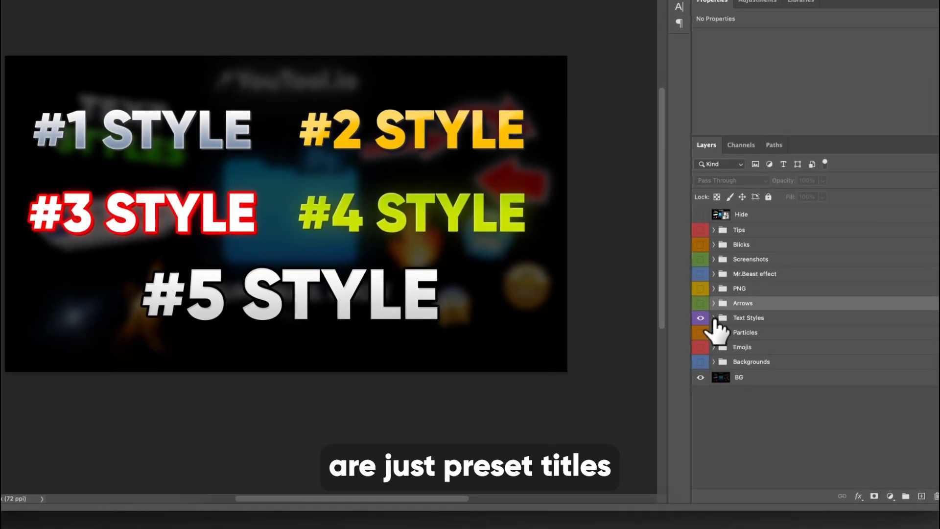
left_click(714, 317)
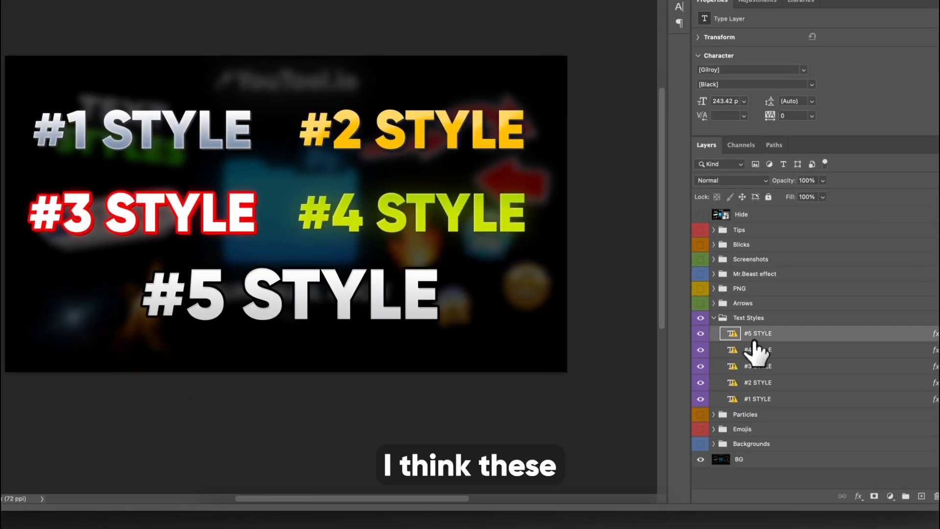
left_click(757, 382)
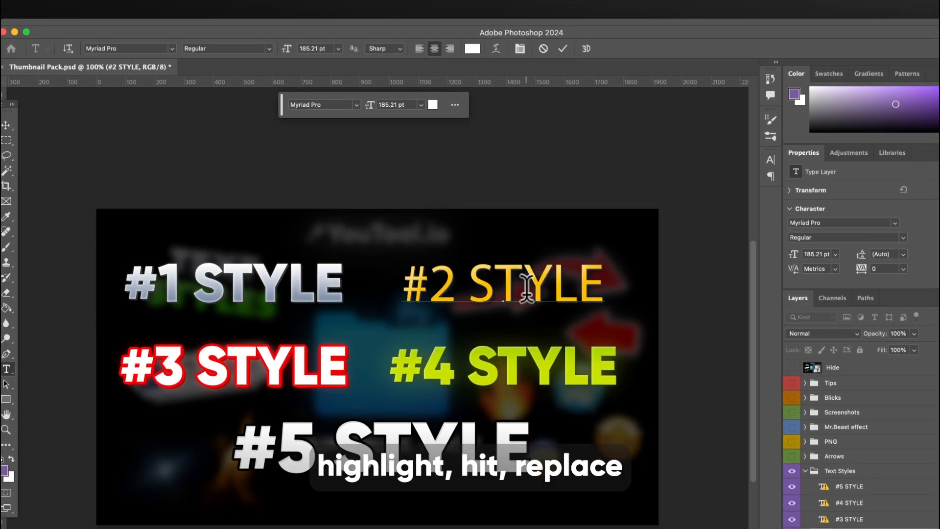
type("TE")
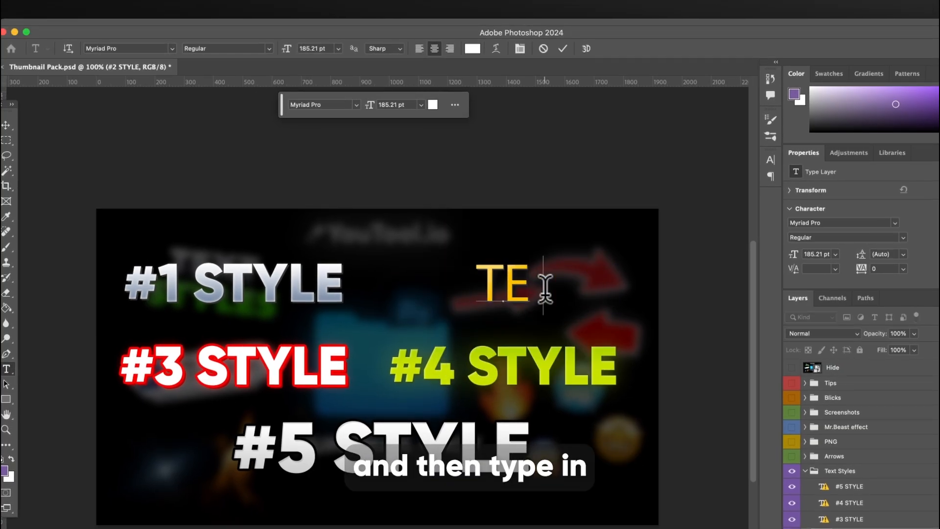
left_click(127, 48)
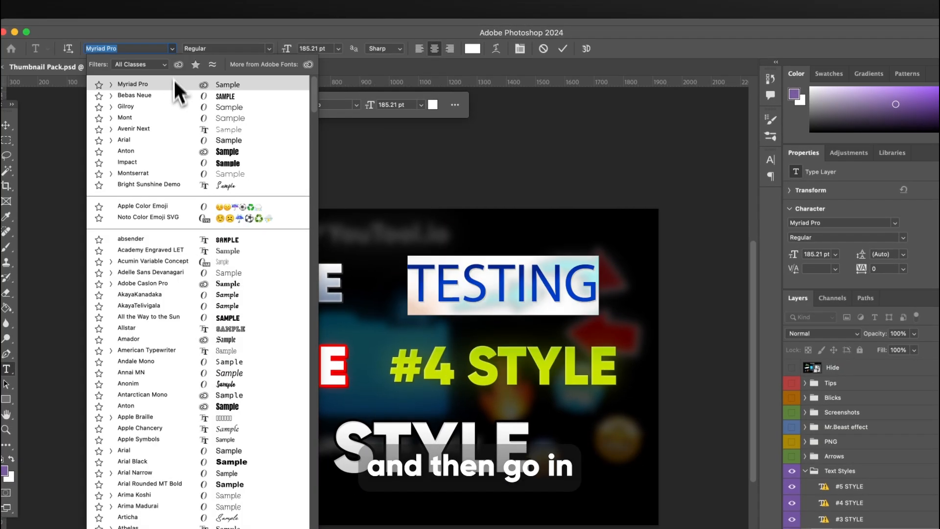
left_click(134, 95)
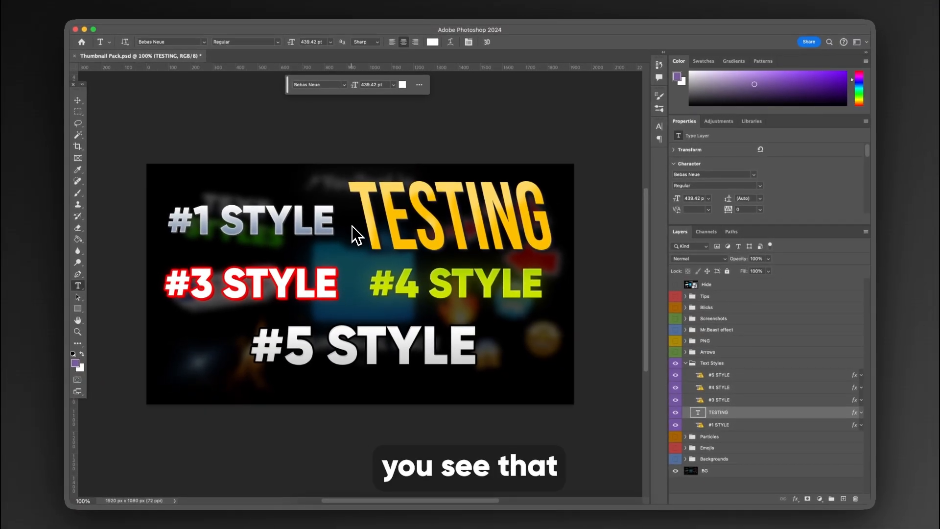
left_click(712, 362)
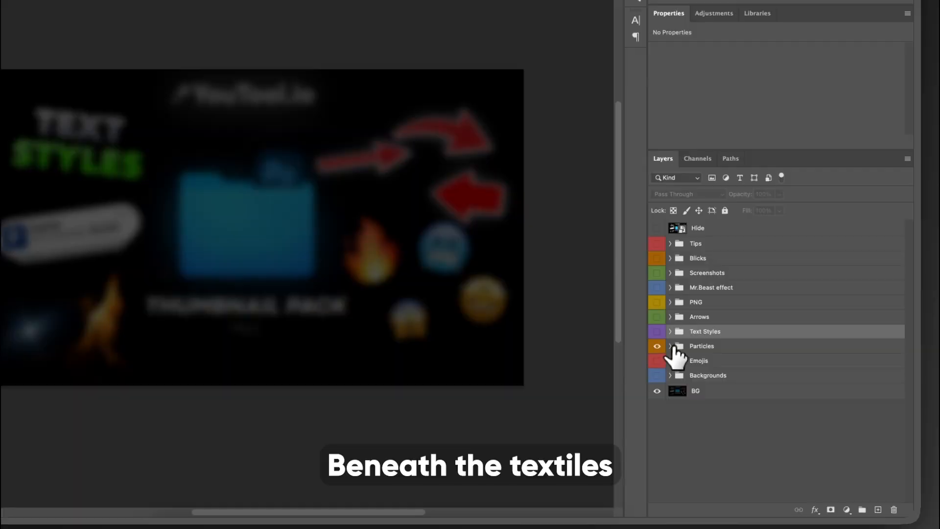
left_click(670, 346)
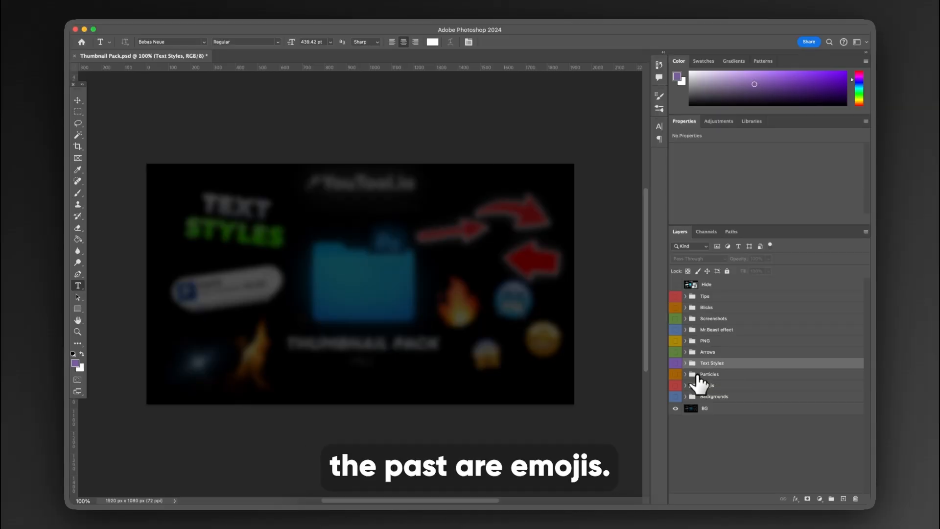
left_click(675, 376)
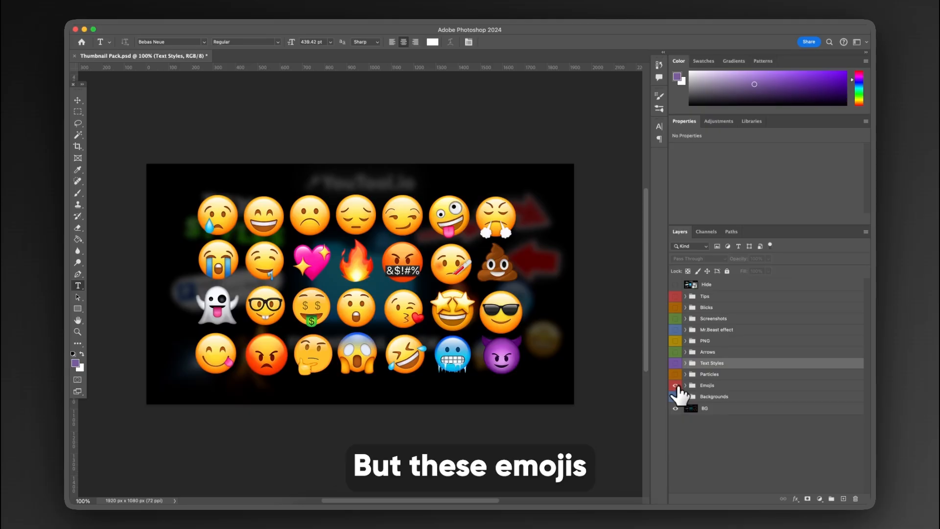
left_click(675, 385)
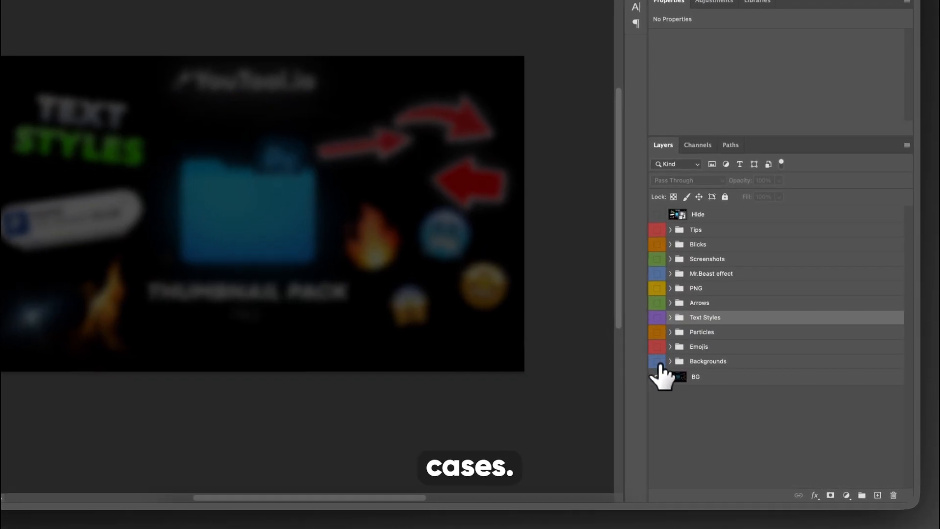
left_click(707, 360)
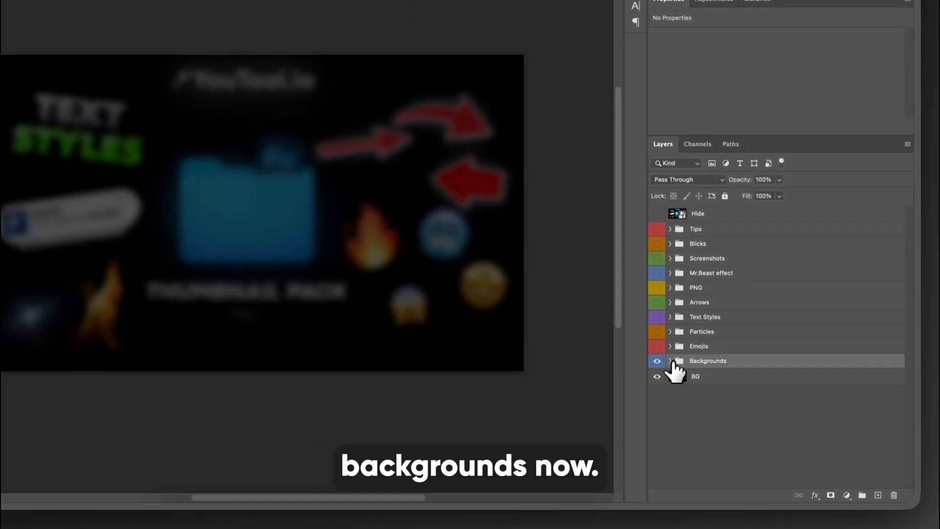
left_click(670, 361)
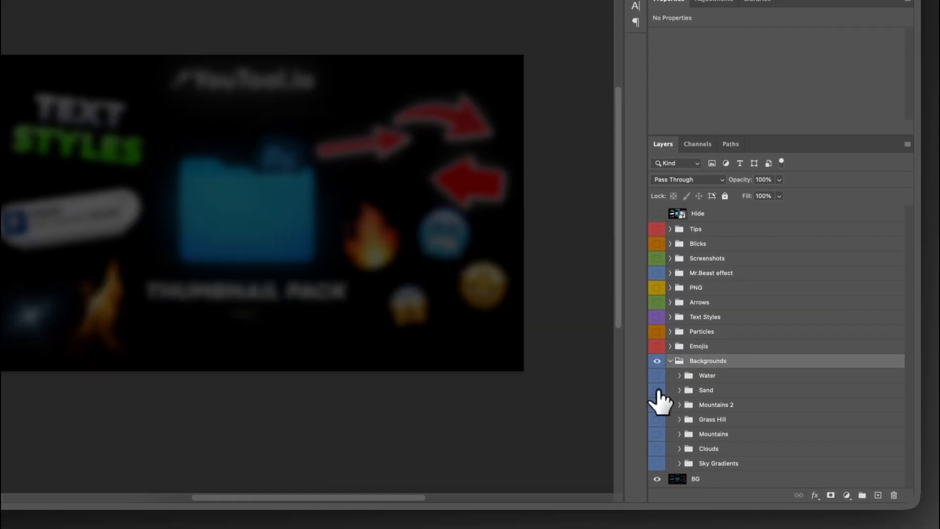
left_click(657, 419)
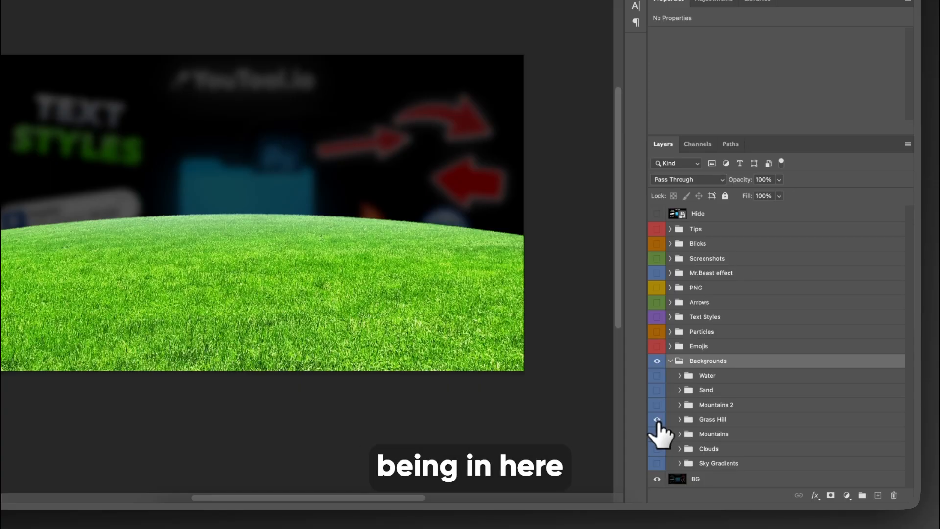
left_click(656, 420)
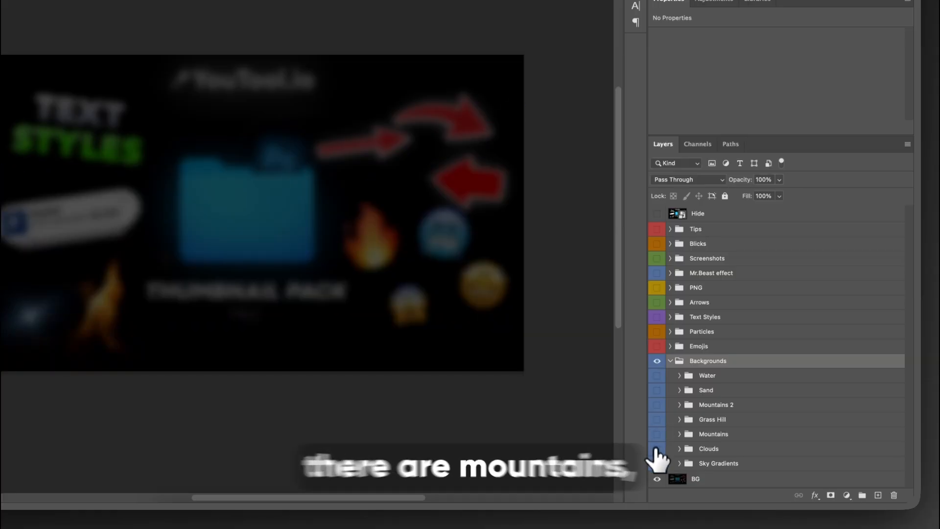
left_click(657, 449)
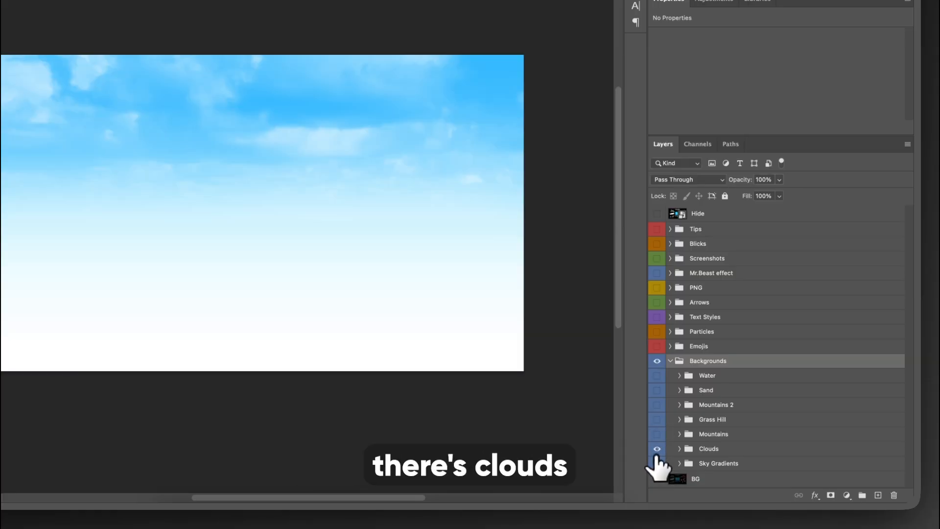
left_click(656, 463)
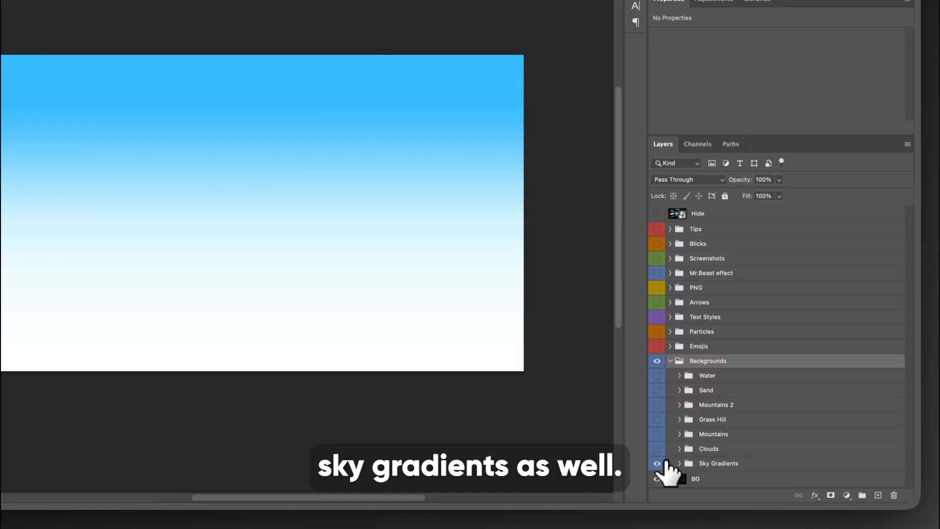
left_click(656, 454)
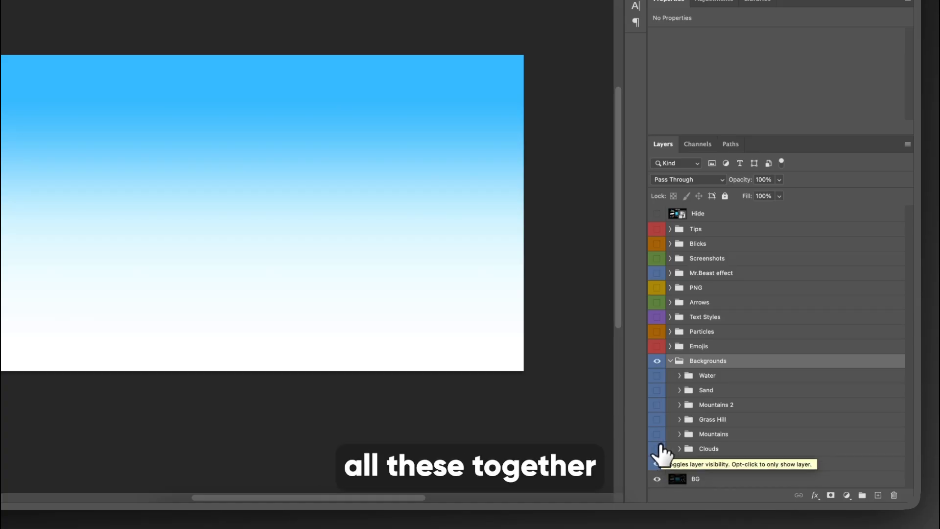
left_click(657, 449)
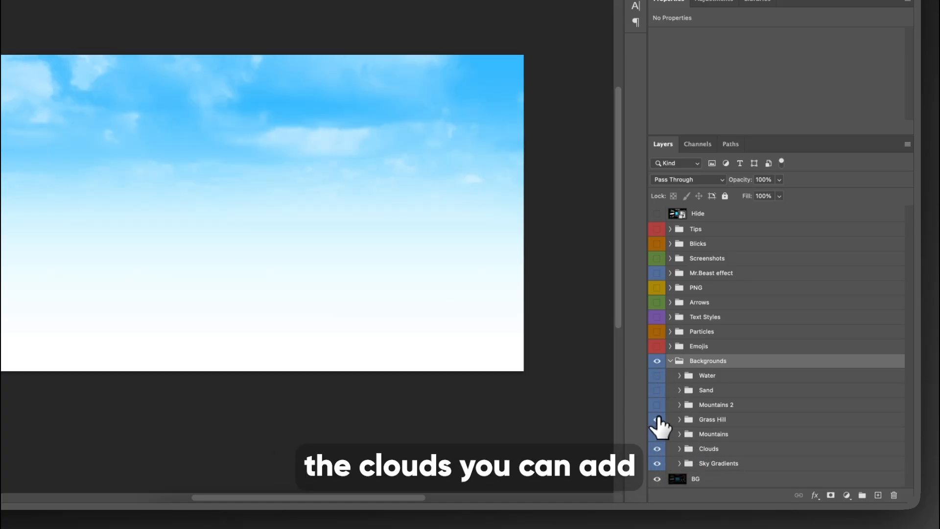
left_click(656, 419)
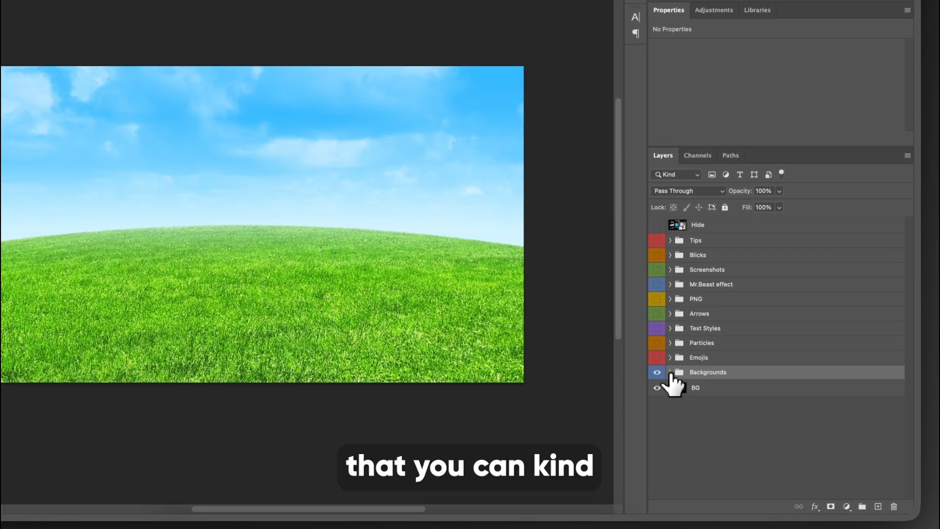
left_click(656, 388)
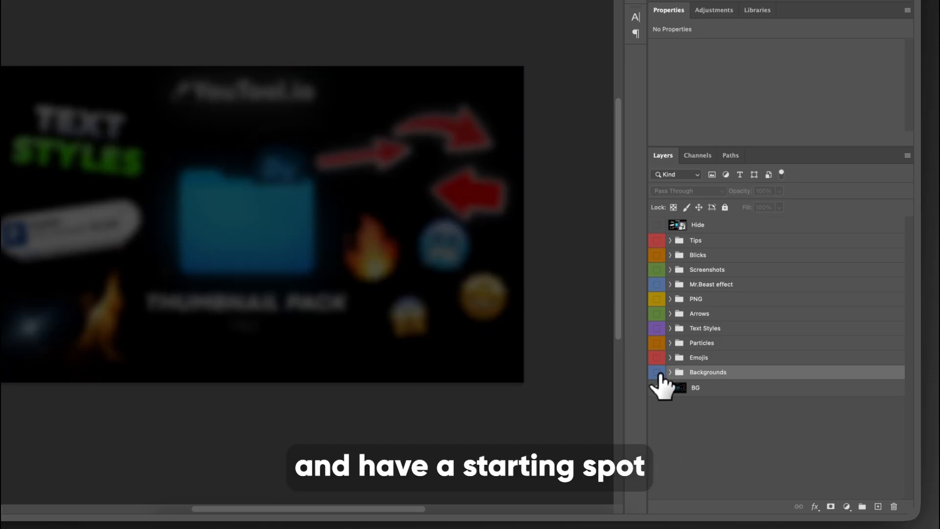